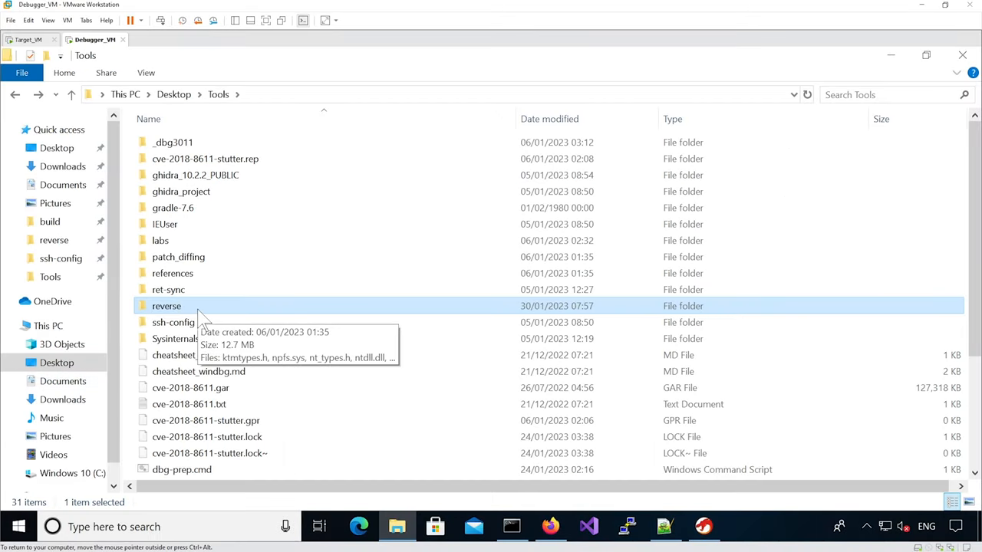
{"action": "mouse_move", "coordinate": [182, 318]}
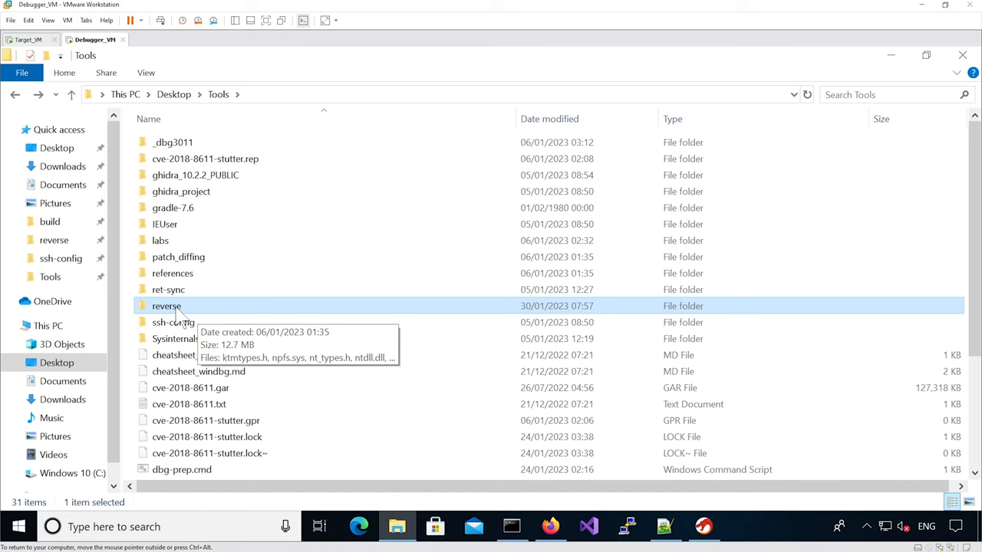
- Open the reverse folder under Desktop\Tools, listing its header and driver files
{"action": "double_click", "coordinate": [165, 307]}
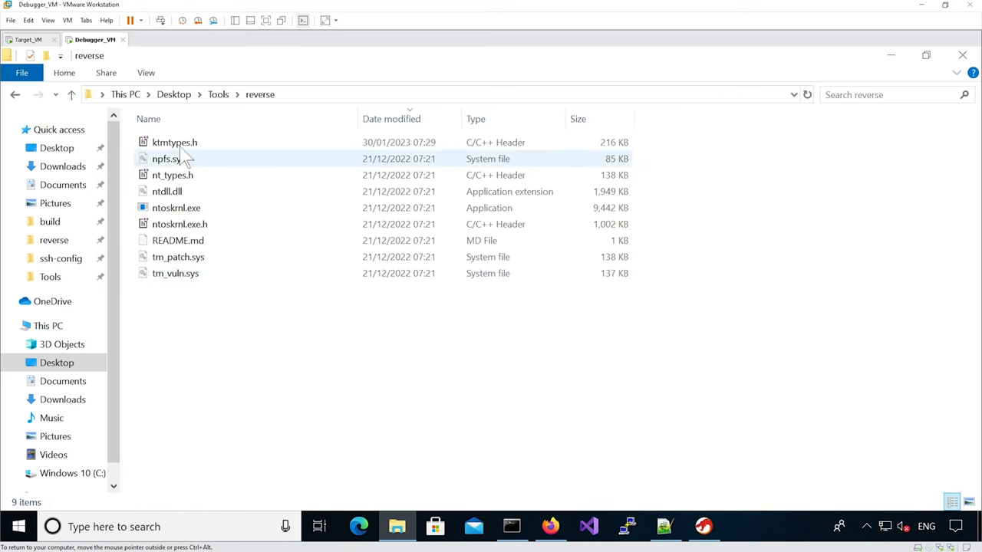
- Open ktmtypes.h in Notepad++ and locate the struct _KENLISTMENT definition
{"action": "double_click", "coordinate": [175, 141]}
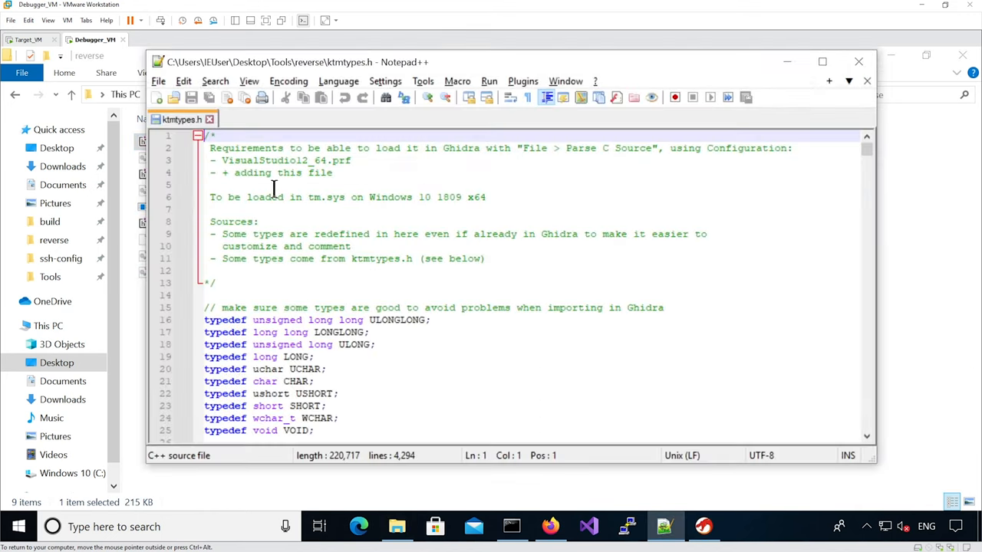
{"action": "mouse_move", "coordinate": [877, 186]}
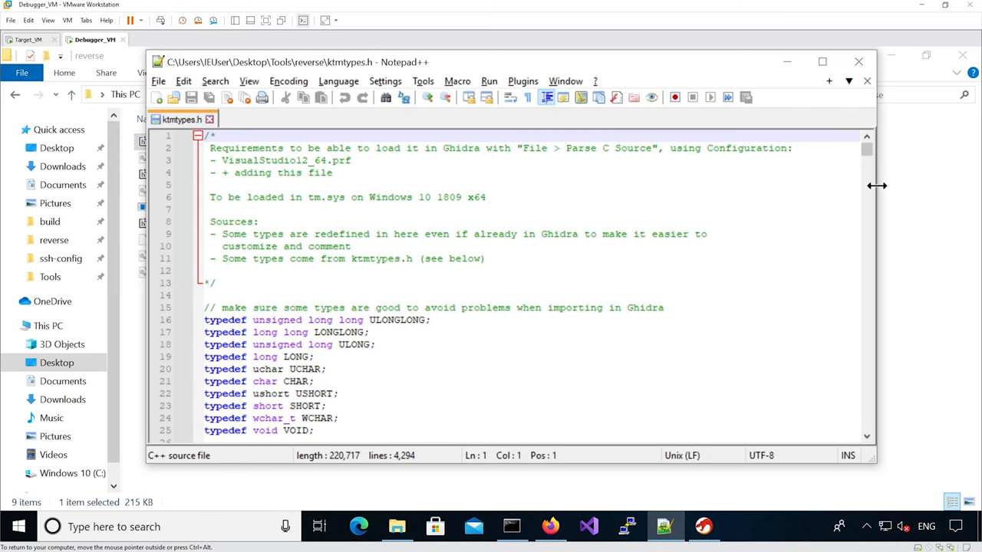
{"action": "scroll", "scroll_direction": "down", "scroll_amount": 3}
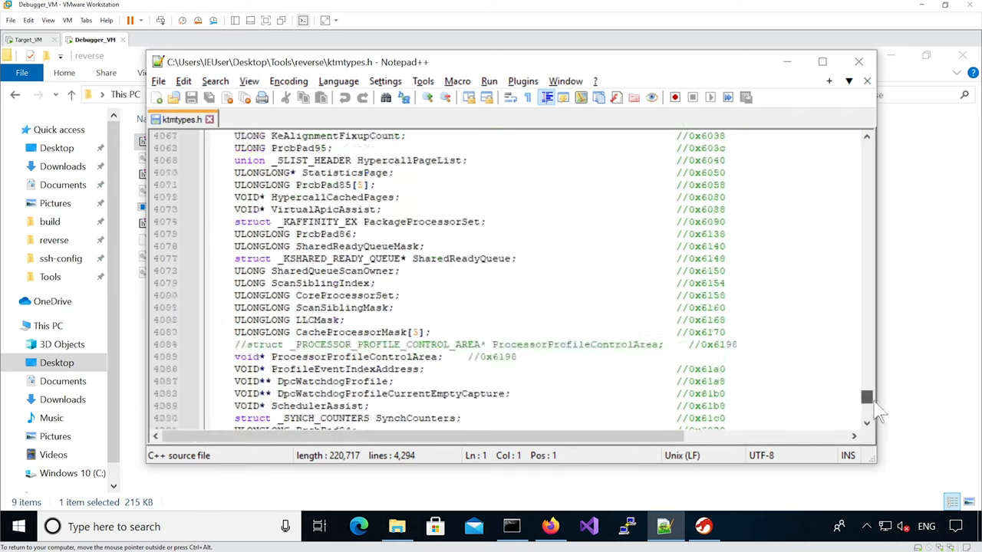
{"action": "scroll", "scroll_direction": "down", "scroll_amount": 3}
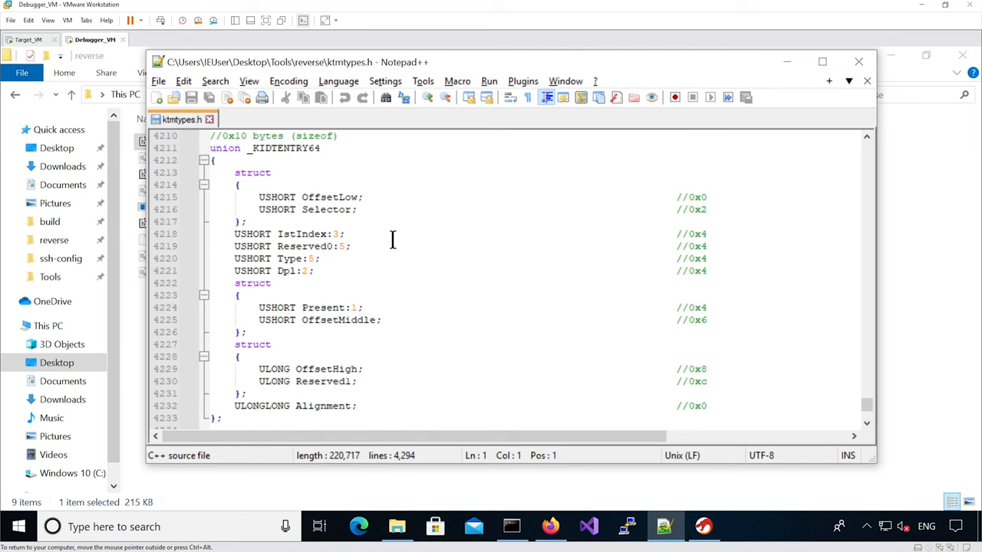
{"action": "key", "text": "ctrl+f"}
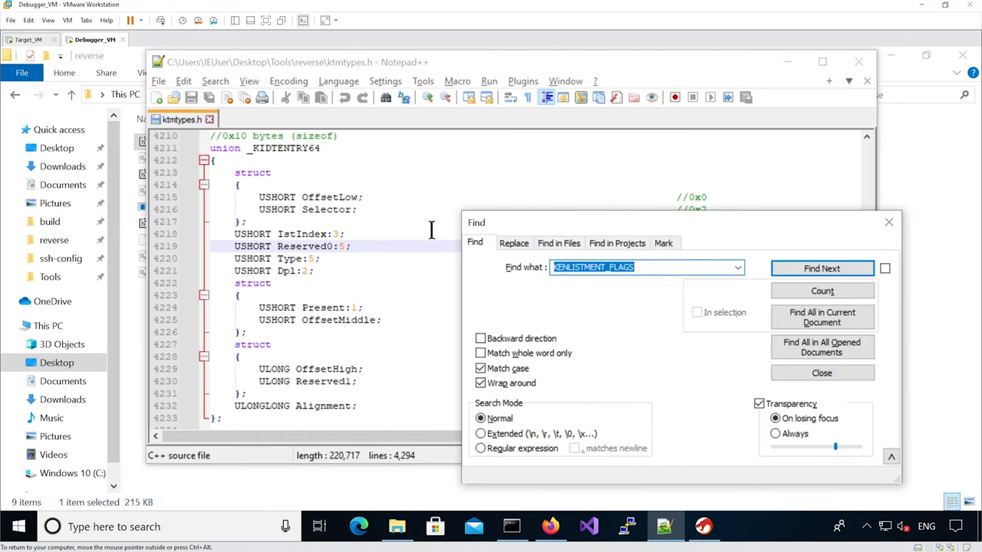
{"action": "type", "text": "struct _KENLISTMENT"}
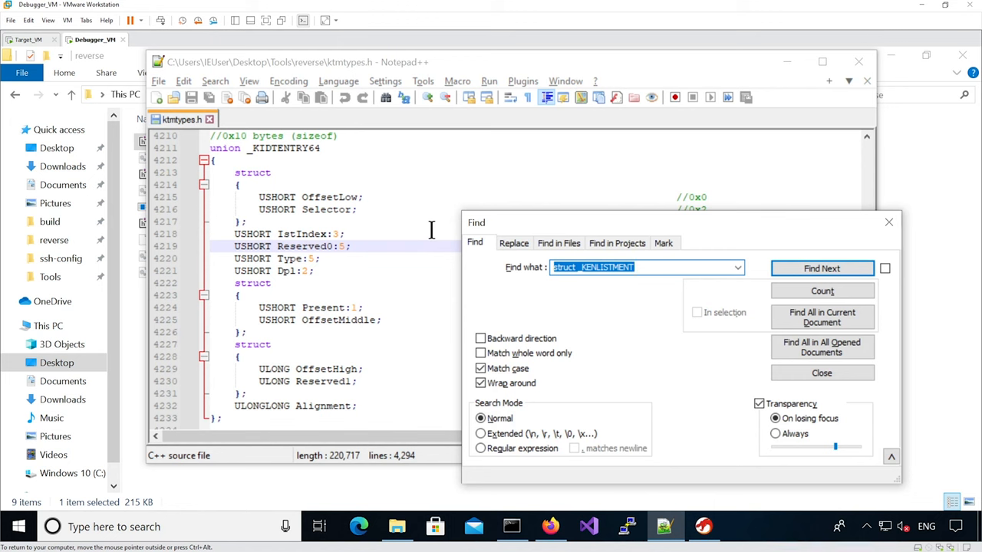
{"action": "left_click", "coordinate": [822, 268]}
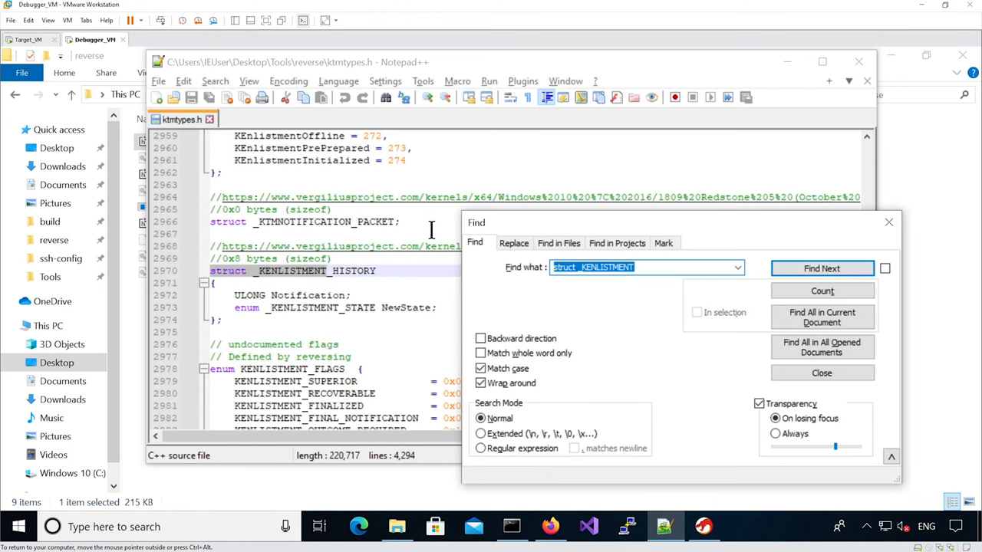
{"action": "left_click", "coordinate": [822, 269]}
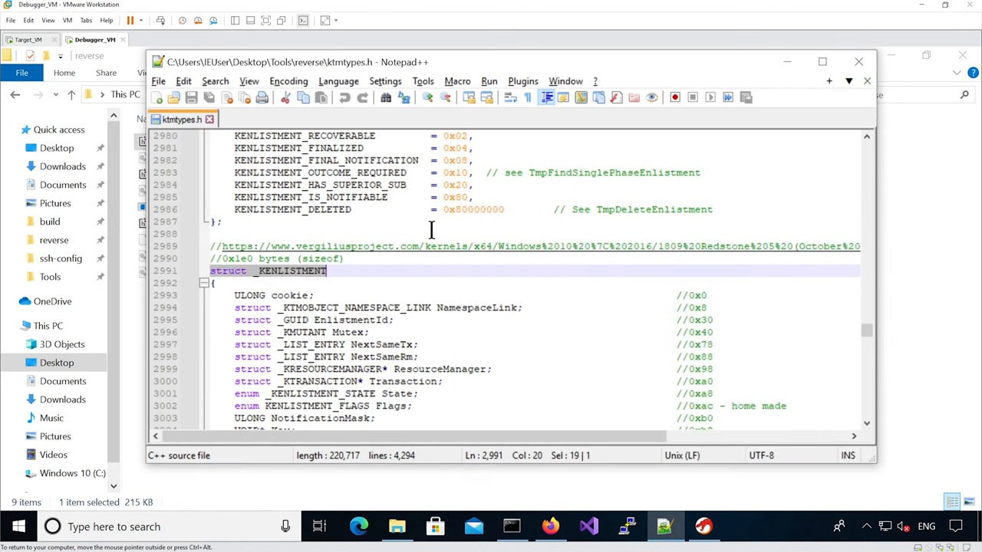
{"action": "scroll", "scroll_direction": "down", "scroll_amount": 3}
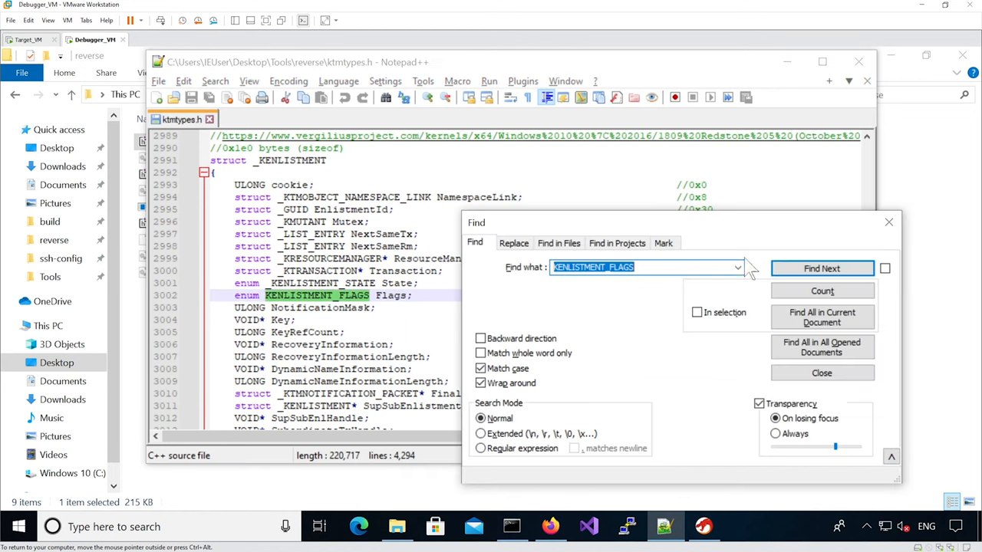
- Find the KENLISTMENT_FLAGS enum and the _KENLISTMENT_shifted_NextSameRm struct variant
{"action": "left_click", "coordinate": [822, 268]}
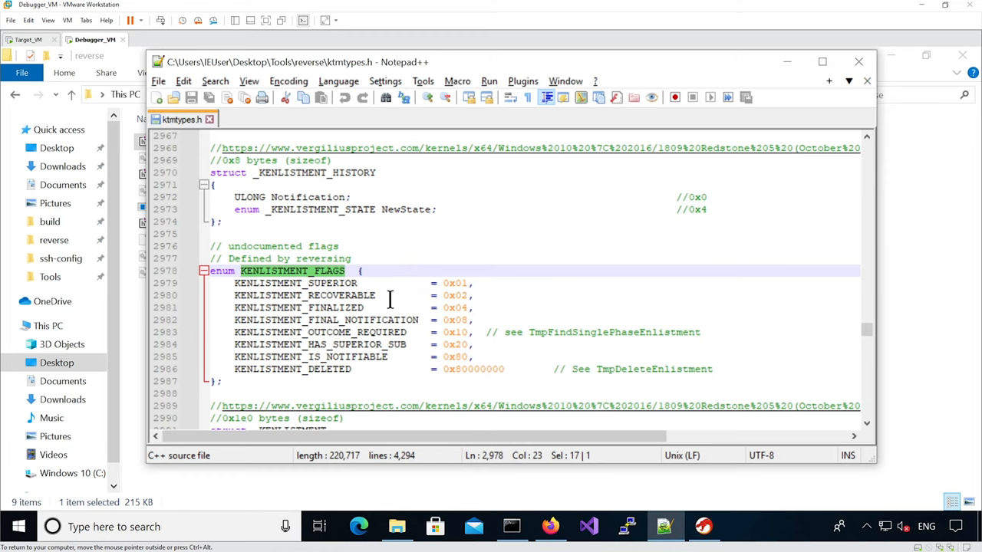
{"action": "mouse_move", "coordinate": [347, 303]}
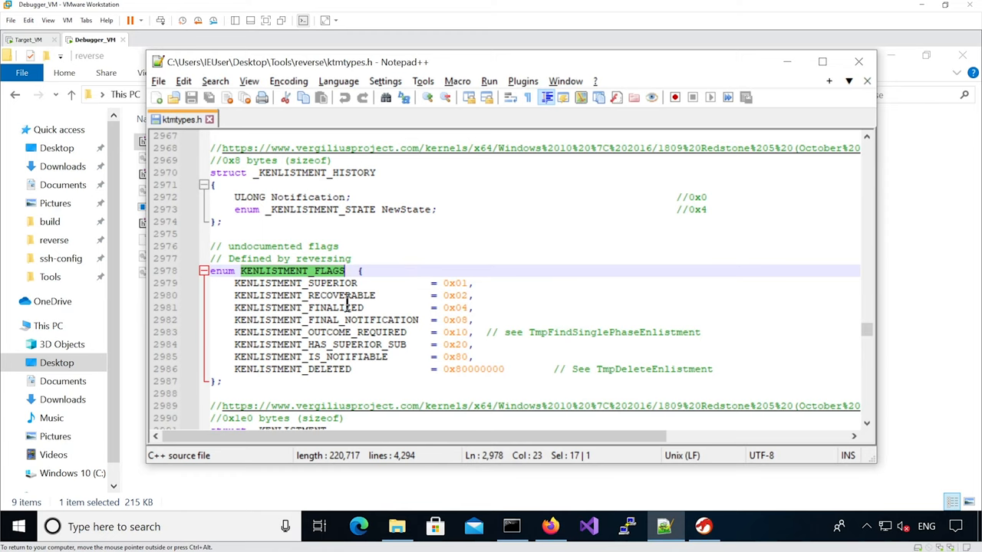
{"action": "left_click", "coordinate": [472, 282]}
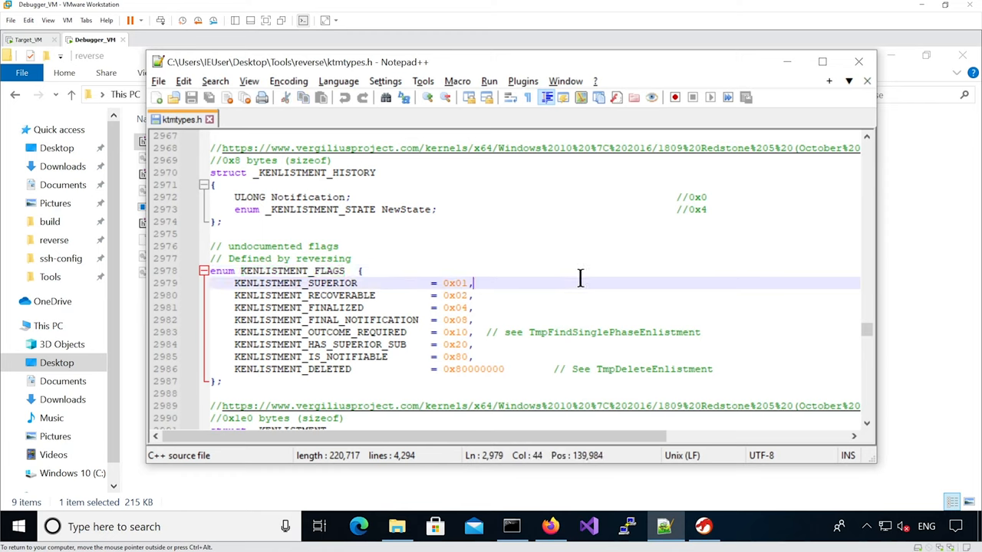
{"action": "key", "text": "ctrl+f"}
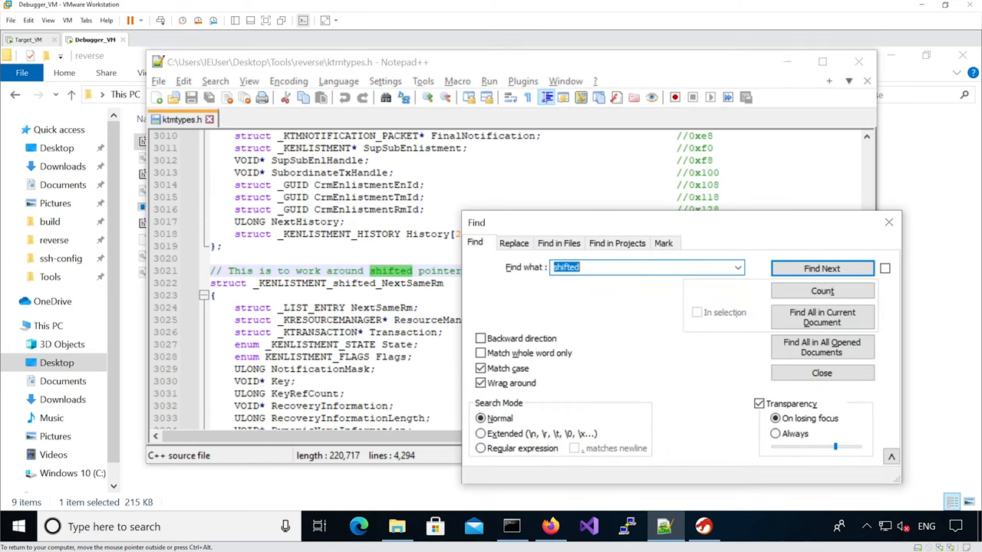
{"action": "left_click", "coordinate": [822, 372]}
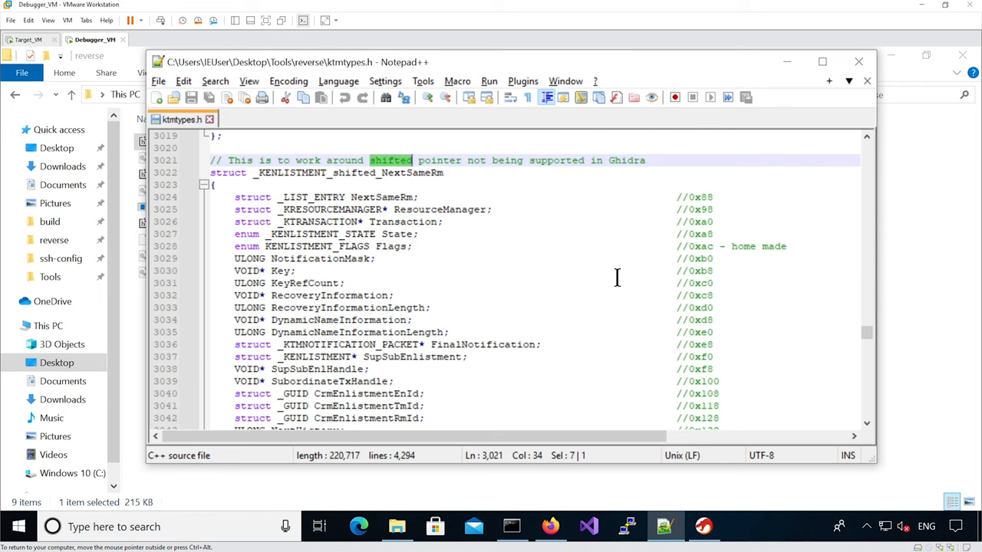
{"action": "scroll", "scroll_direction": "down", "scroll_amount": 3}
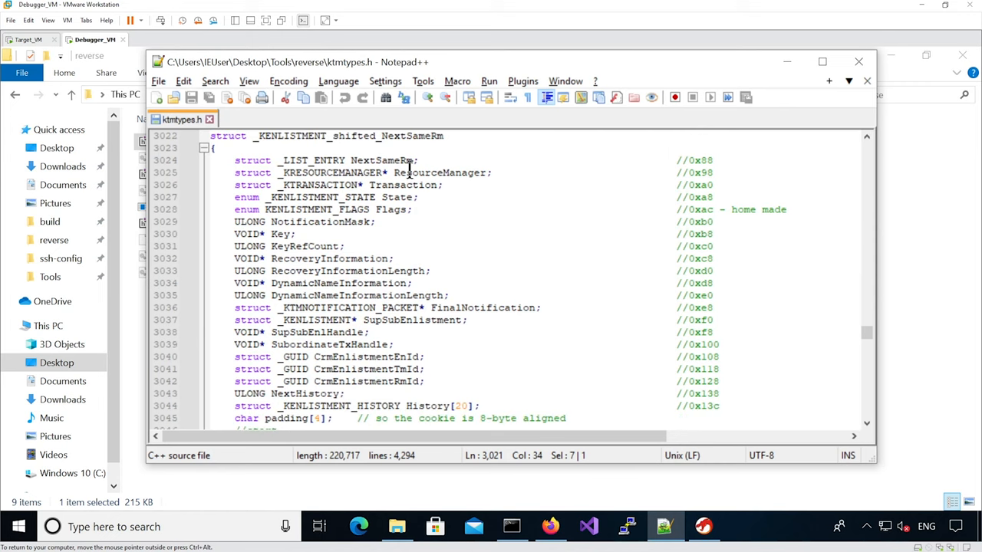
{"action": "left_click", "coordinate": [703, 527]}
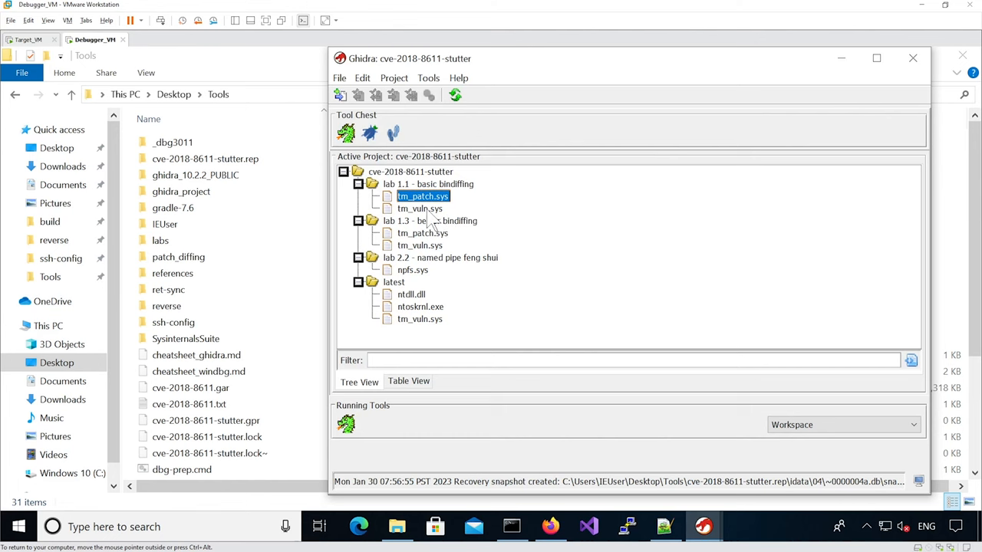
- Open lab 1.1 tm_patch.sys, jump to the TmRecoverResourceManager bookmark and show the tm_vuln.sys listing
{"action": "double_click", "coordinate": [420, 208]}
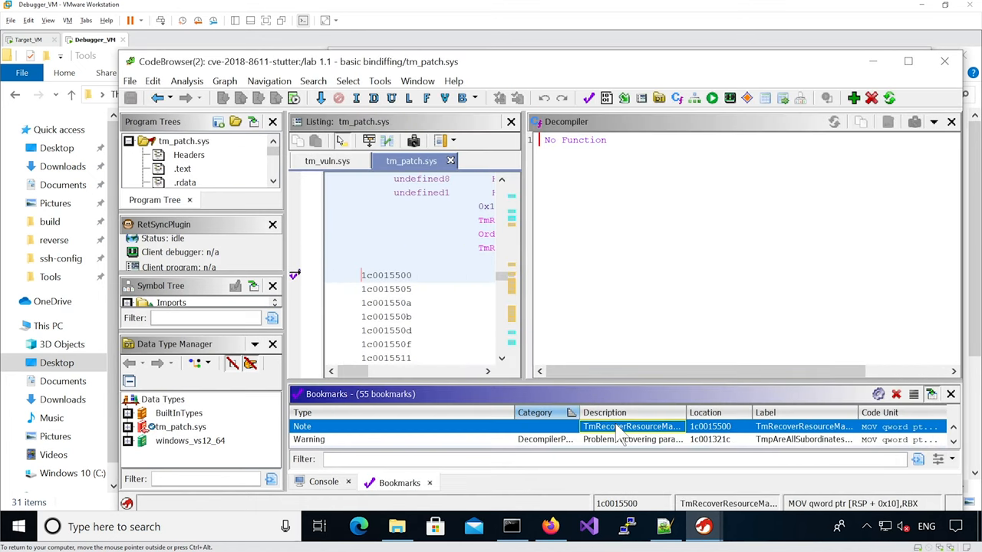
{"action": "double_click", "coordinate": [631, 427]}
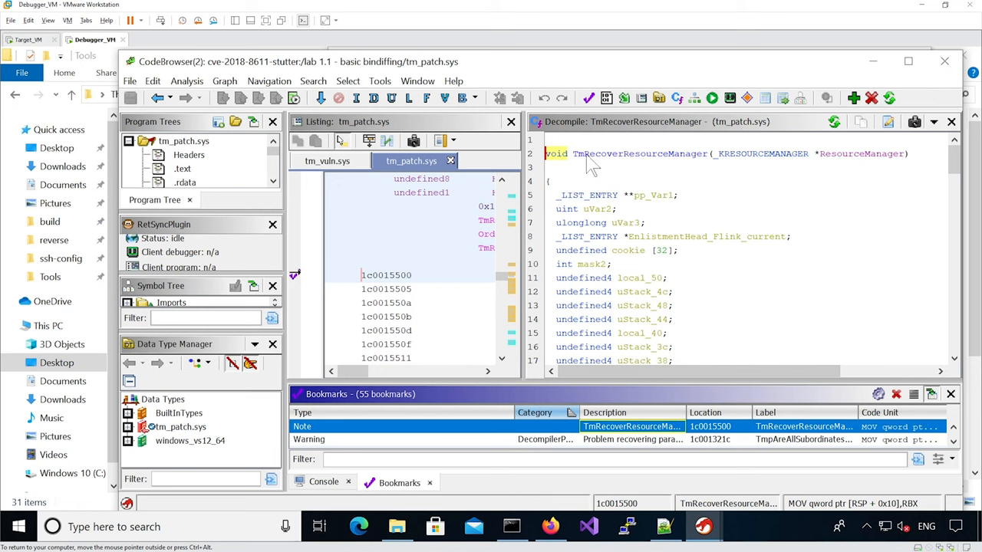
{"action": "left_click", "coordinate": [329, 161]}
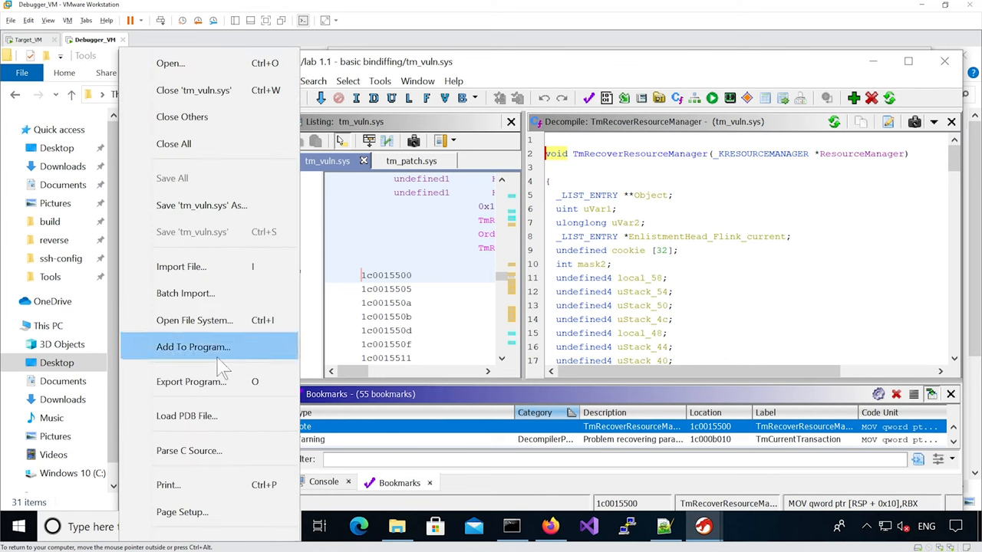
- In Parse C Source, choose the VisualStudio12_64 profile and add ktmtypes.h from the reverse folder
{"action": "left_click", "coordinate": [187, 451]}
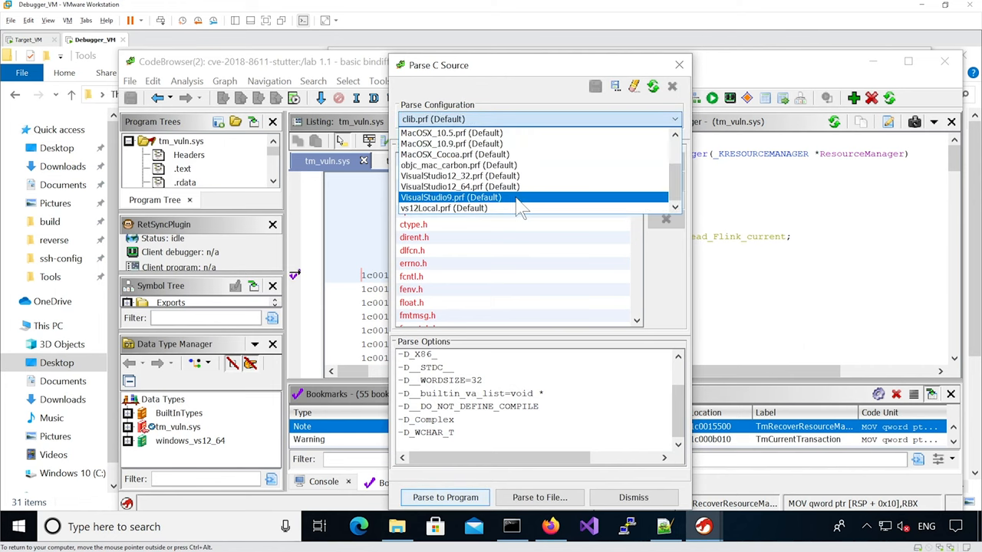
{"action": "left_click", "coordinate": [460, 187]}
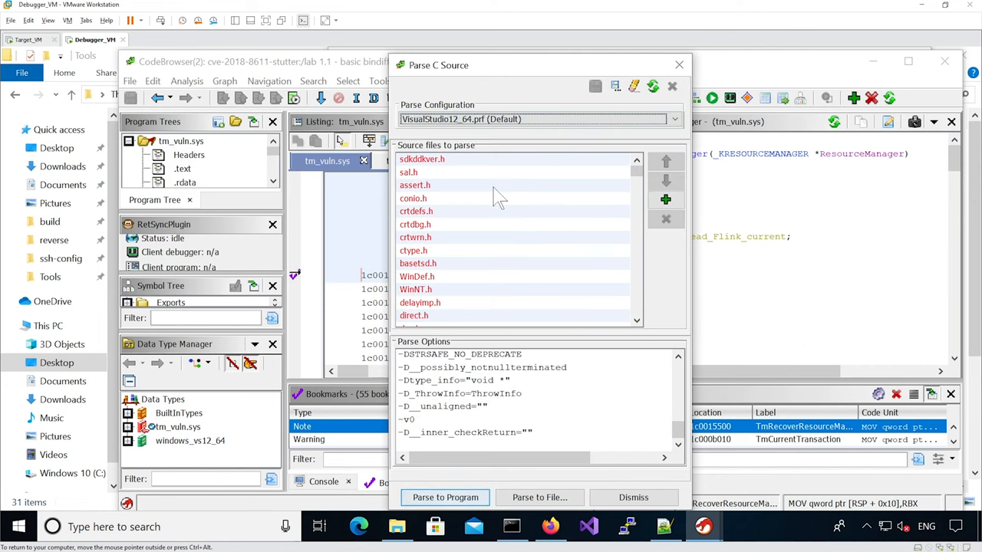
{"action": "scroll", "scroll_direction": "down", "scroll_amount": 3}
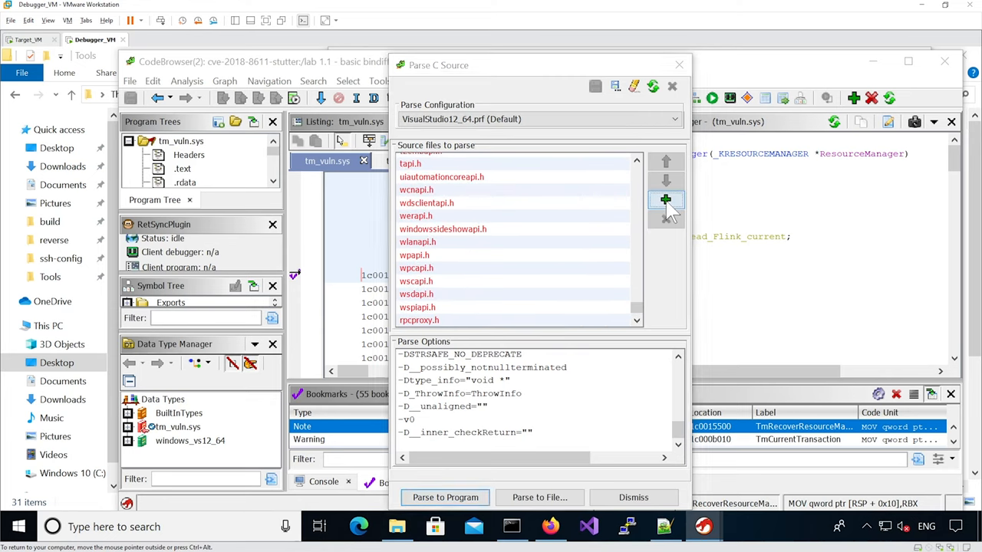
{"action": "left_click", "coordinate": [665, 200]}
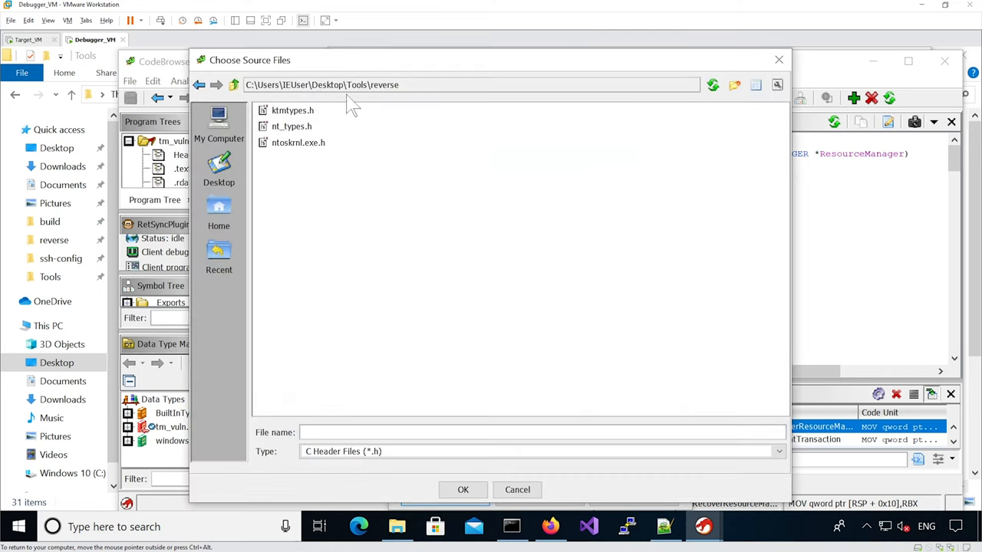
{"action": "left_click", "coordinate": [291, 110]}
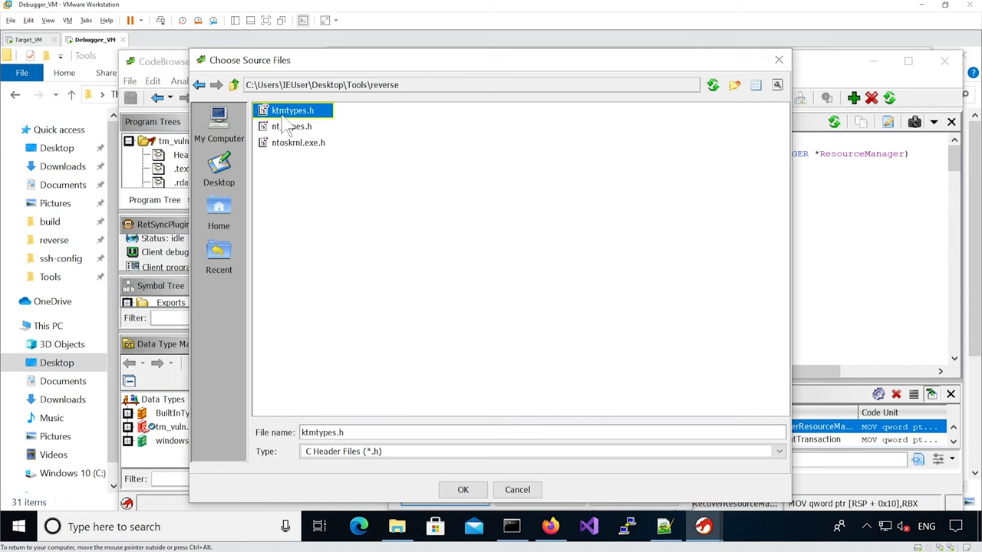
{"action": "left_click", "coordinate": [463, 489]}
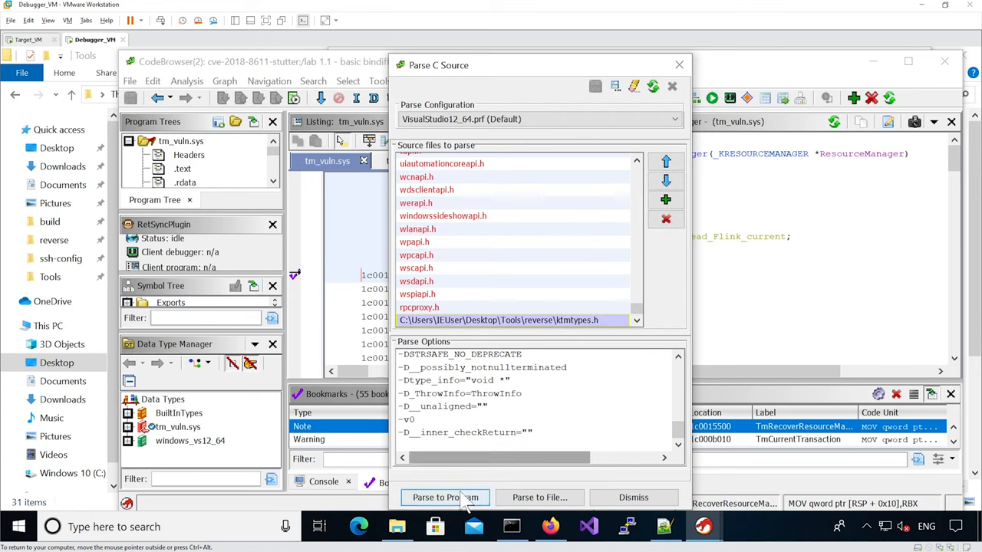
- Parse the headers into tm_vuln.sys, reusing the open windows_vs12_64 archive types, and dismiss the report
{"action": "left_click", "coordinate": [445, 497]}
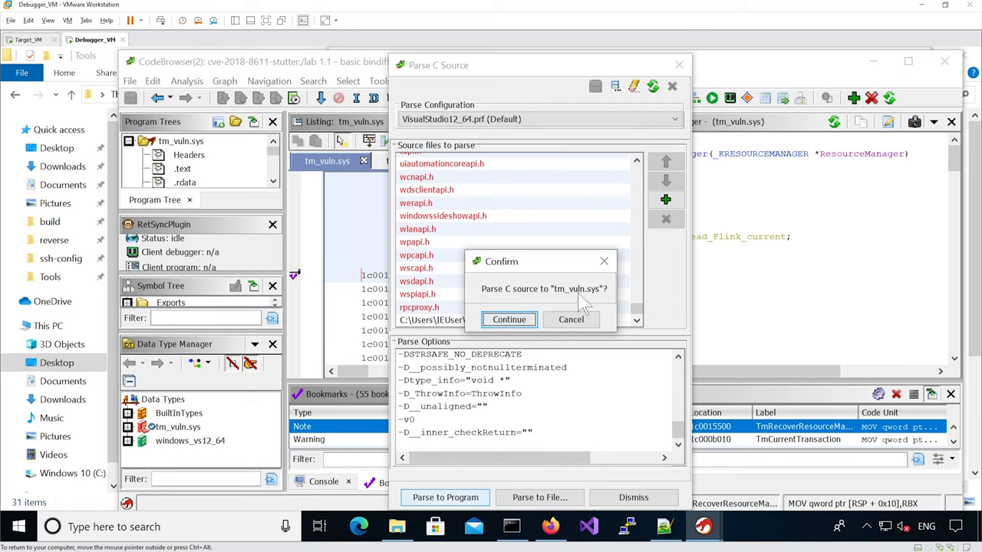
{"action": "left_click", "coordinate": [509, 319]}
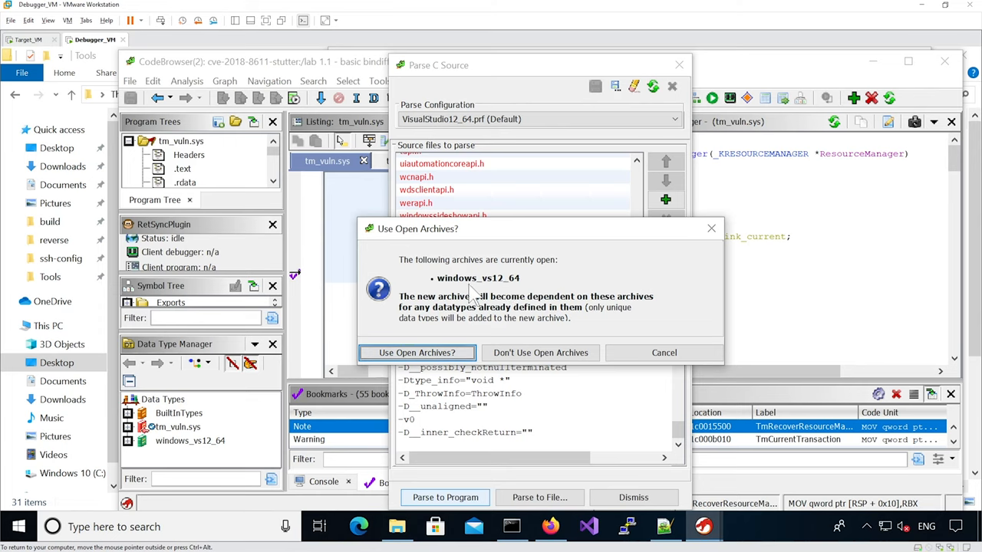
{"action": "mouse_move", "coordinate": [497, 295]}
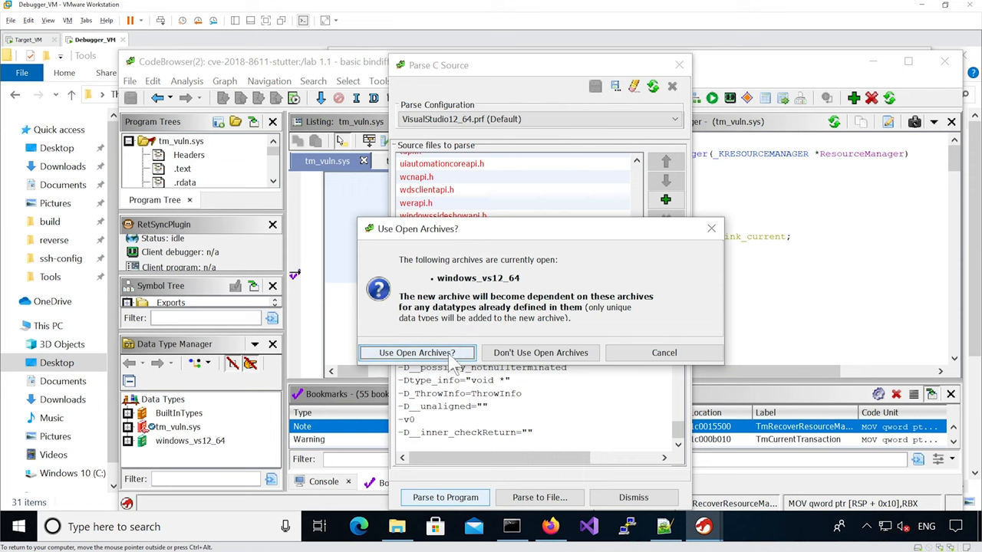
{"action": "left_click", "coordinate": [417, 353]}
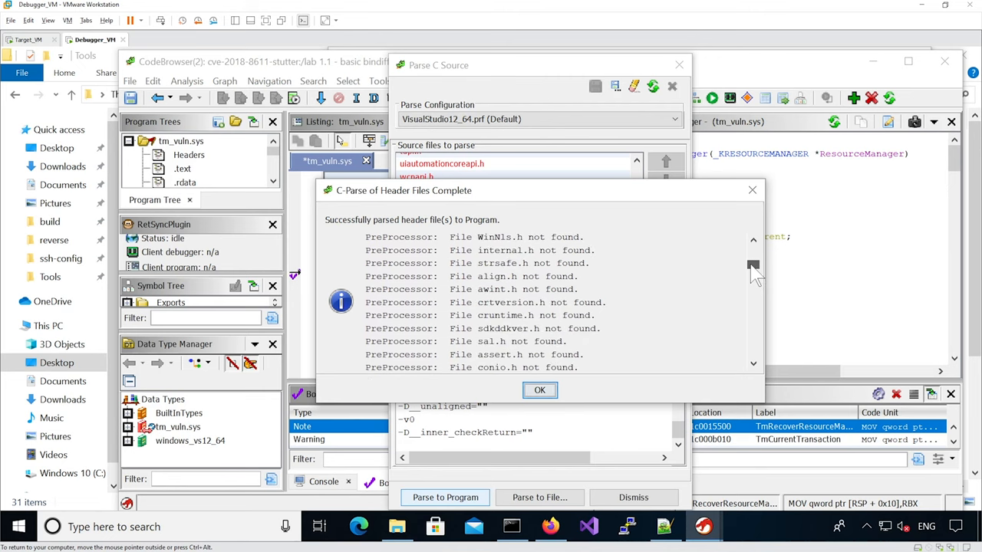
{"action": "scroll", "scroll_direction": "down", "scroll_amount": 3}
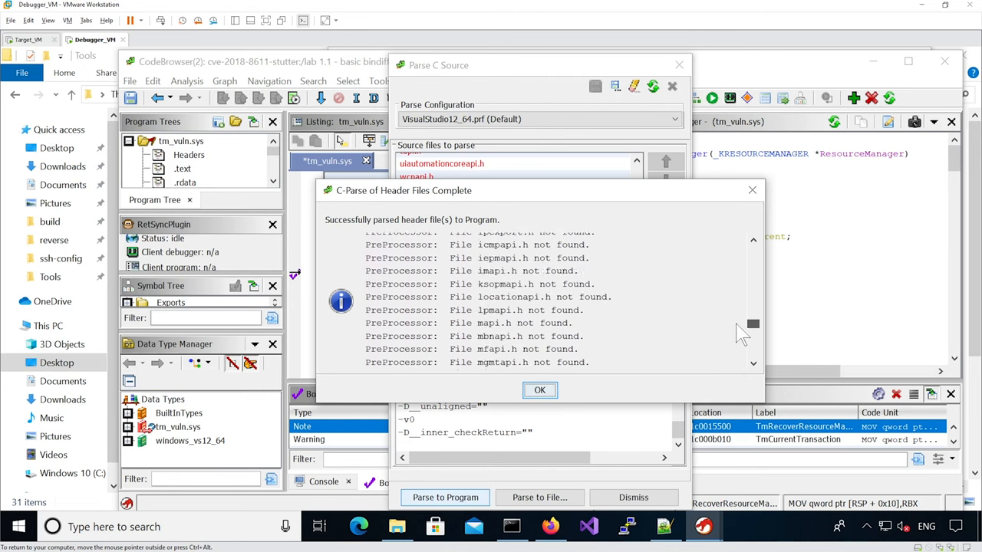
{"action": "left_click", "coordinate": [540, 390]}
{"action": "type", "text": "KRESOURC"}
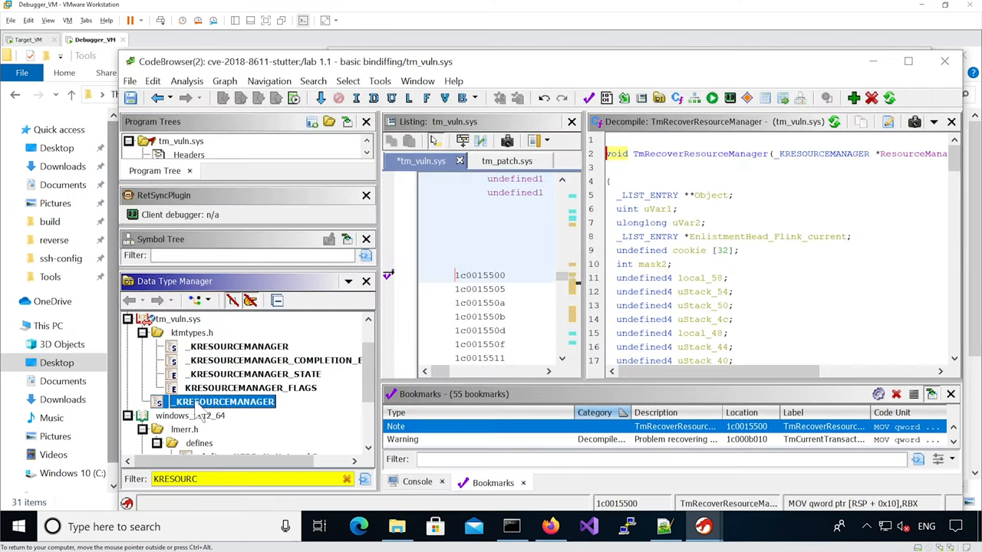
- Delete the duplicate standalone _KRESOURCEMANAGER data type from tm_vuln.sys
{"action": "right_click", "coordinate": [223, 402]}
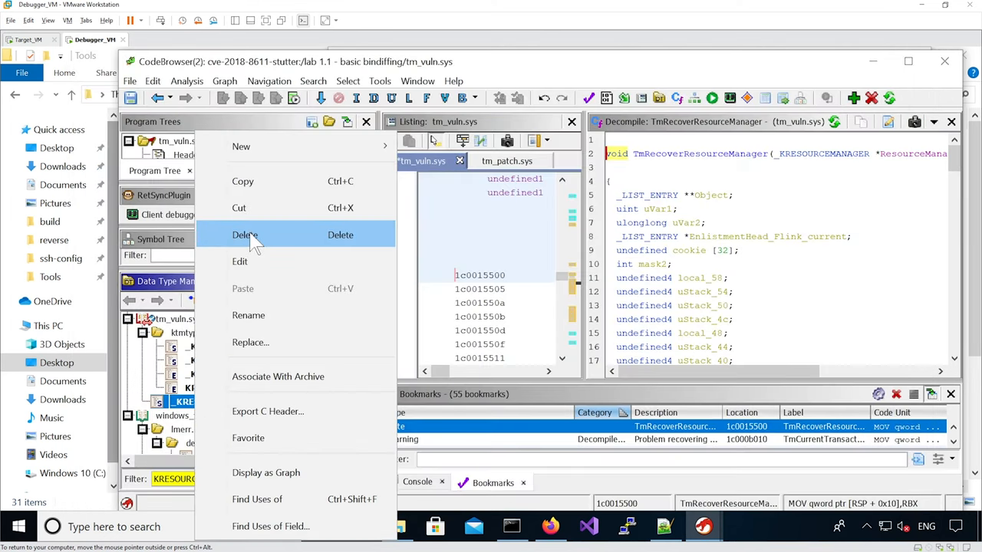
{"action": "left_click", "coordinate": [246, 235]}
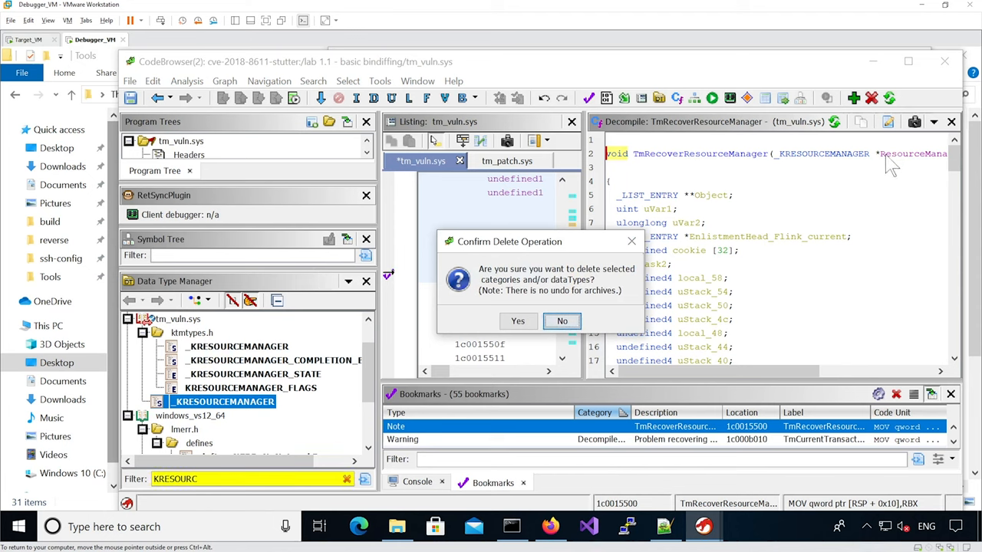
{"action": "mouse_move", "coordinate": [831, 169]}
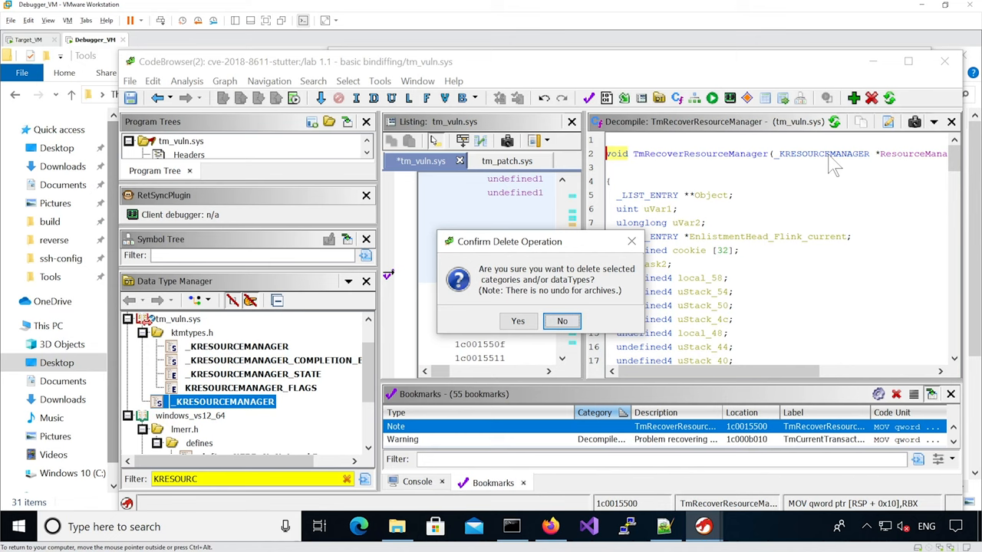
{"action": "left_click", "coordinate": [517, 321]}
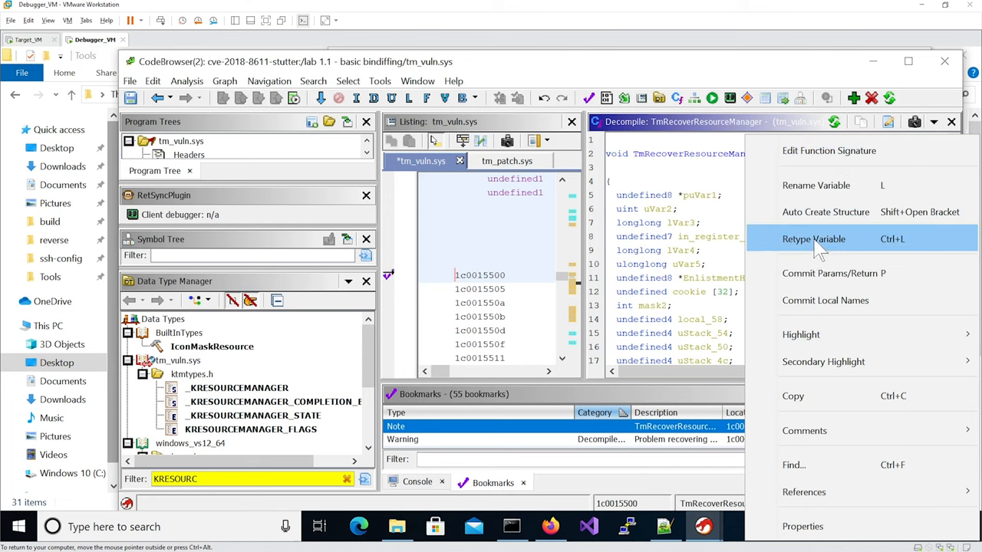
- Retype the ResourceManager parameter to _KRESOURCEMANAGER via the Data Type Chooser
{"action": "left_click", "coordinate": [813, 239]}
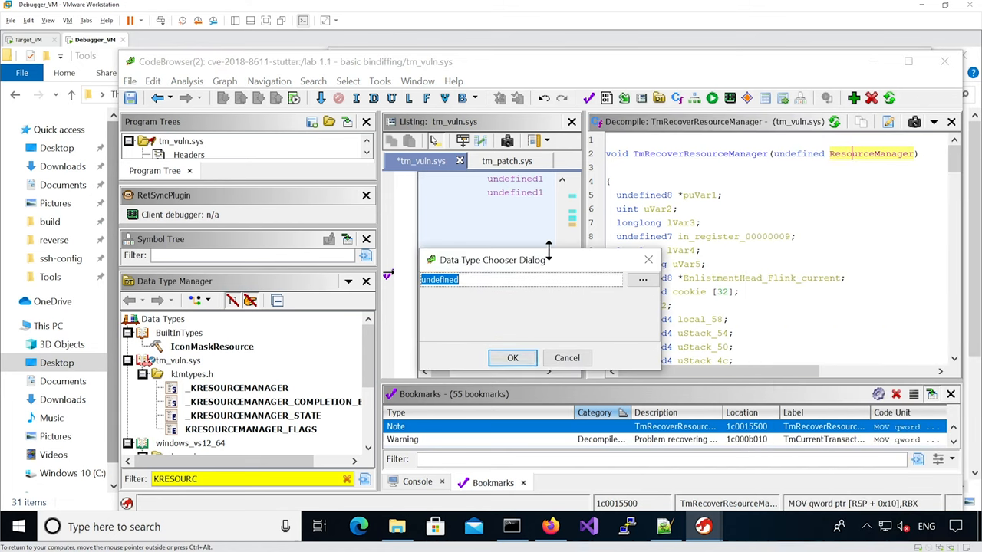
{"action": "type", "text": "_KRES"}
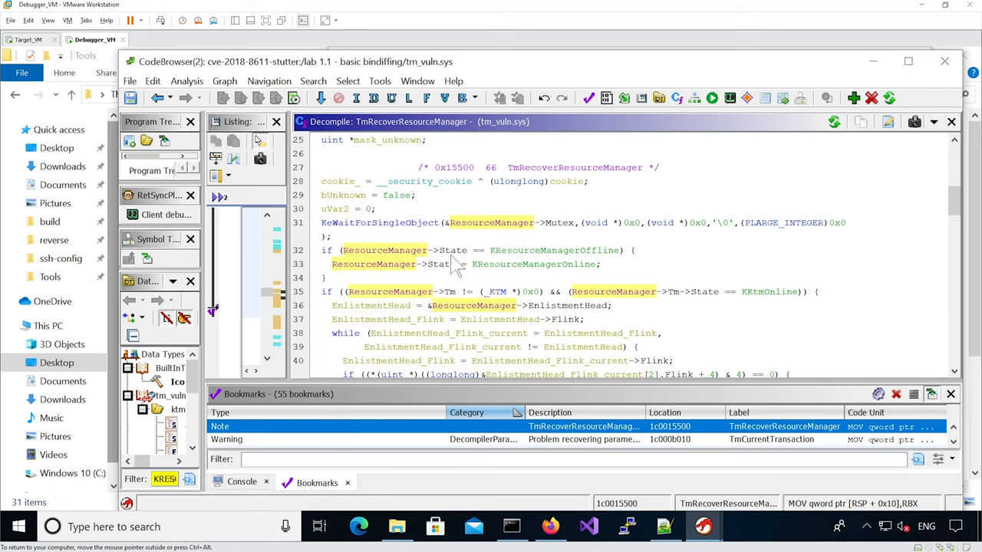
{"action": "mouse_move", "coordinate": [493, 267]}
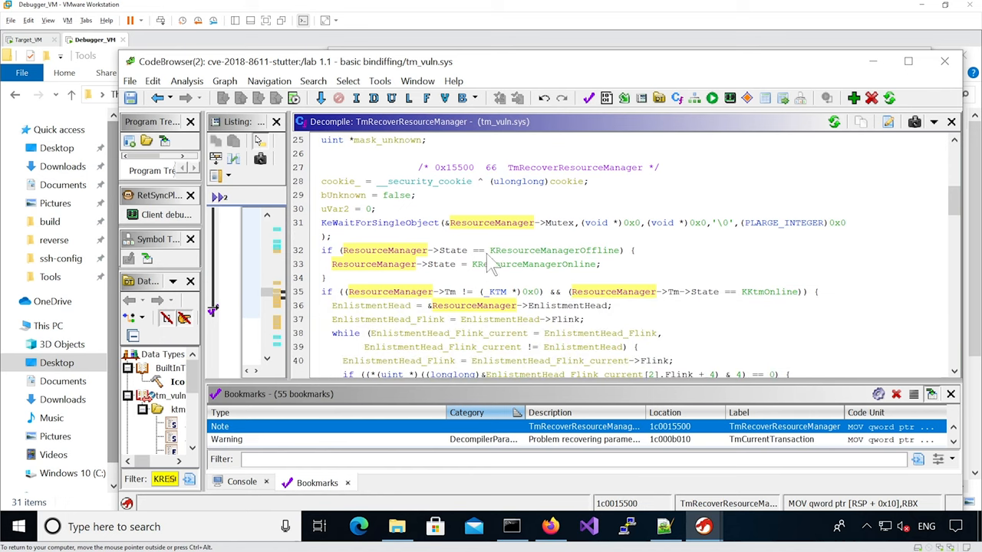
{"action": "mouse_move", "coordinate": [494, 263]}
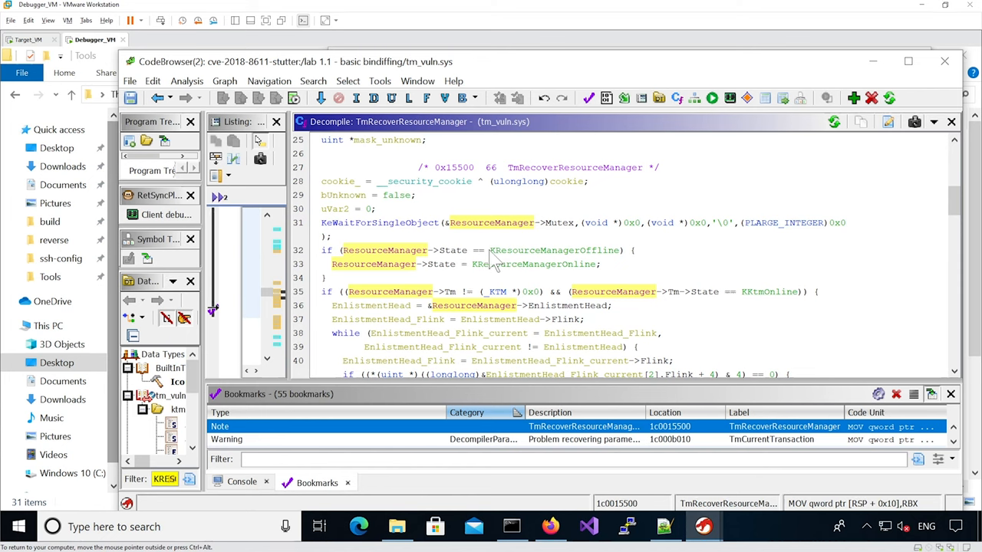
{"action": "mouse_move", "coordinate": [560, 260]}
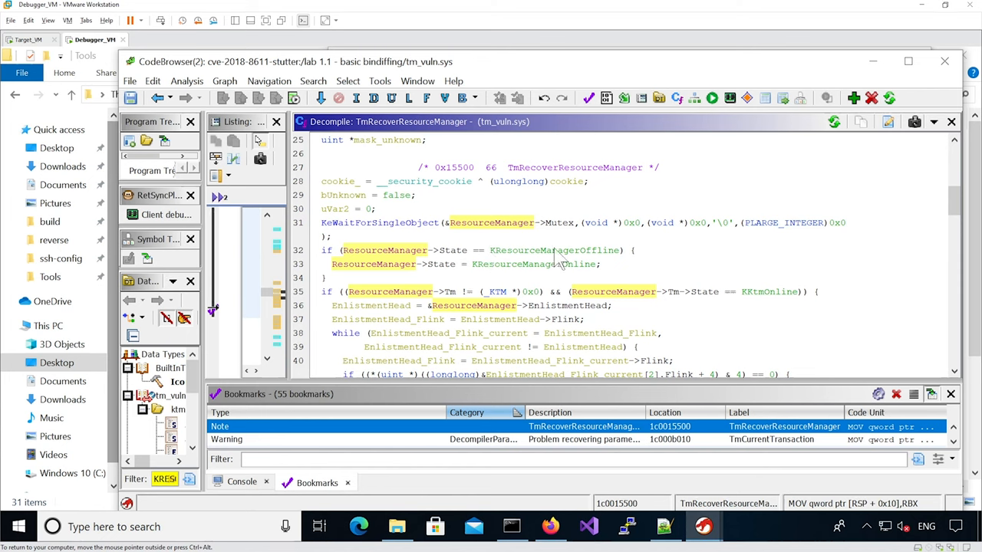
{"action": "mouse_move", "coordinate": [421, 257]}
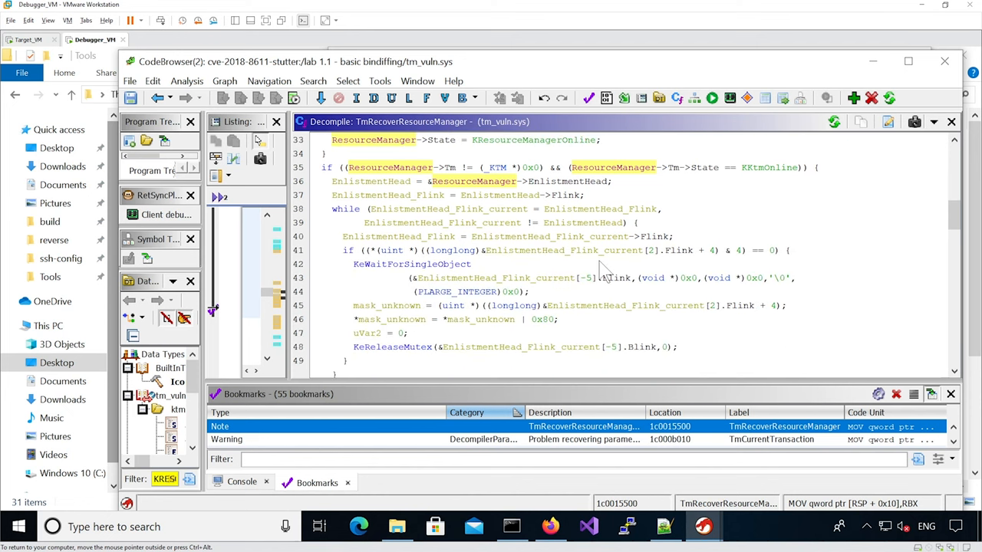
{"action": "scroll", "scroll_direction": "down", "scroll_amount": 3}
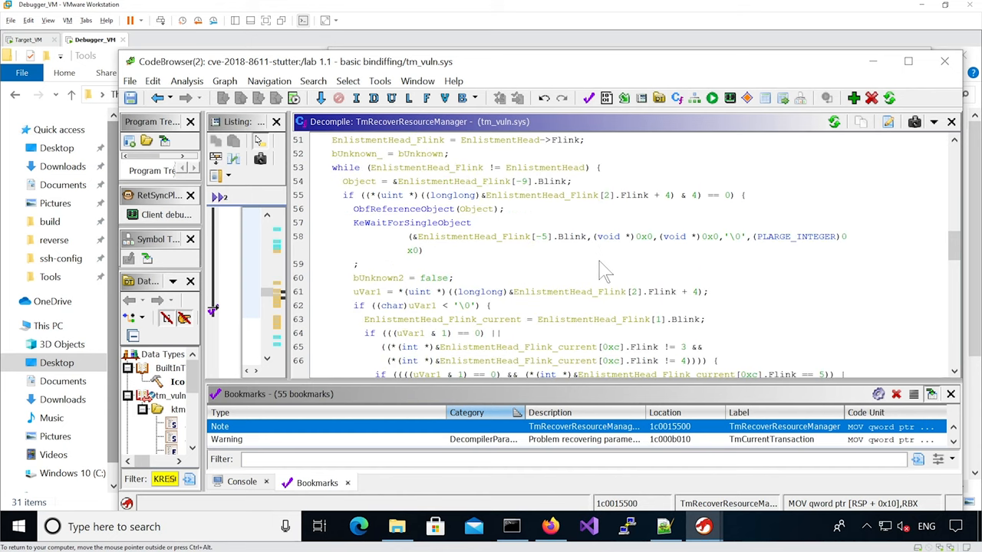
{"action": "scroll", "scroll_direction": "down", "scroll_amount": 3}
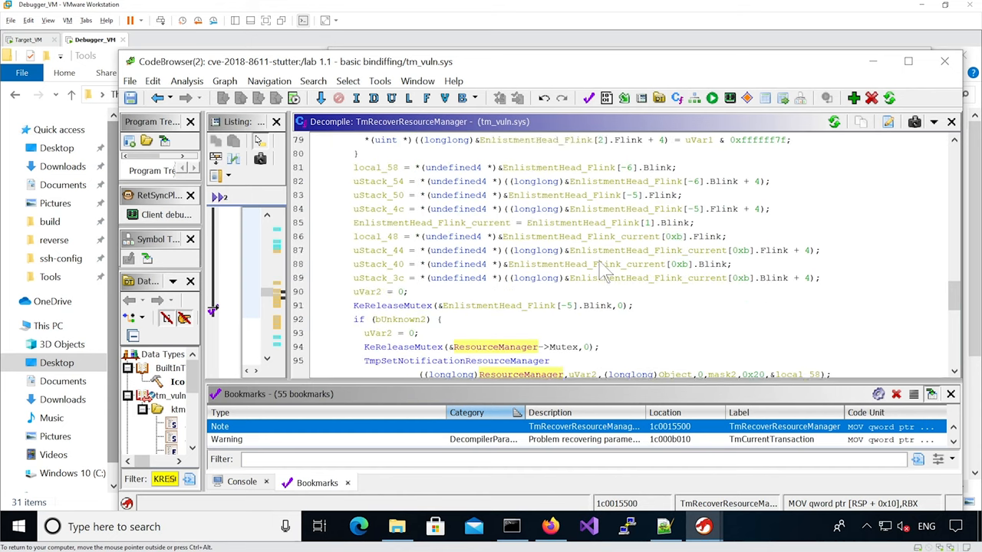
{"action": "scroll", "scroll_direction": "down", "scroll_amount": 3}
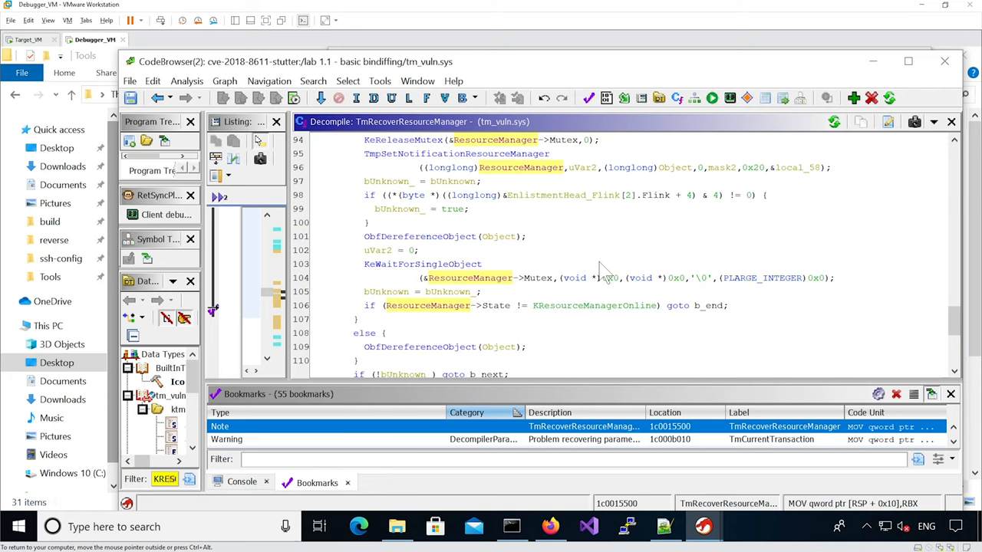
{"action": "scroll", "scroll_direction": "down", "scroll_amount": 3}
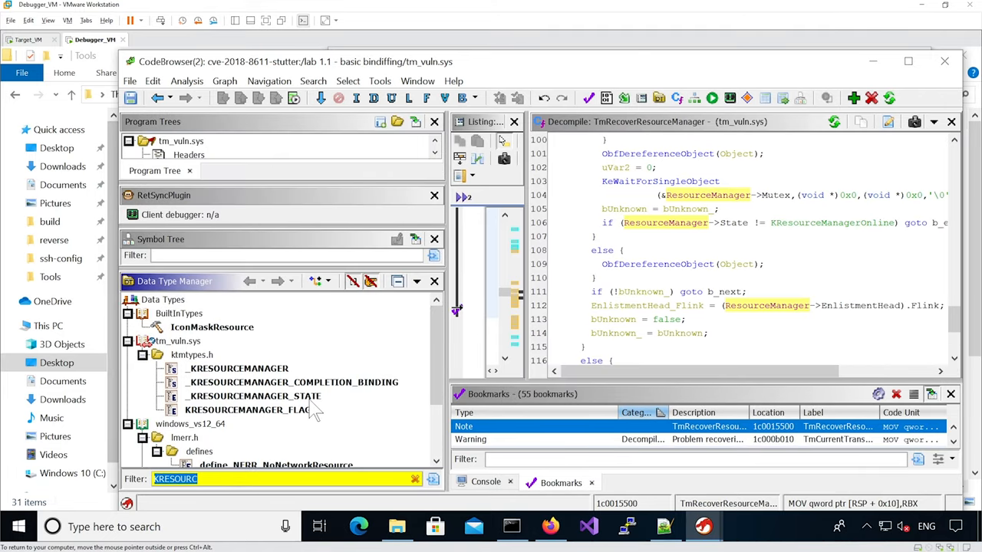
- Filter the data types for KENLISTMENT and view the _KENLISTMENT structure's fields
{"action": "type", "text": "KENLISTMENT"}
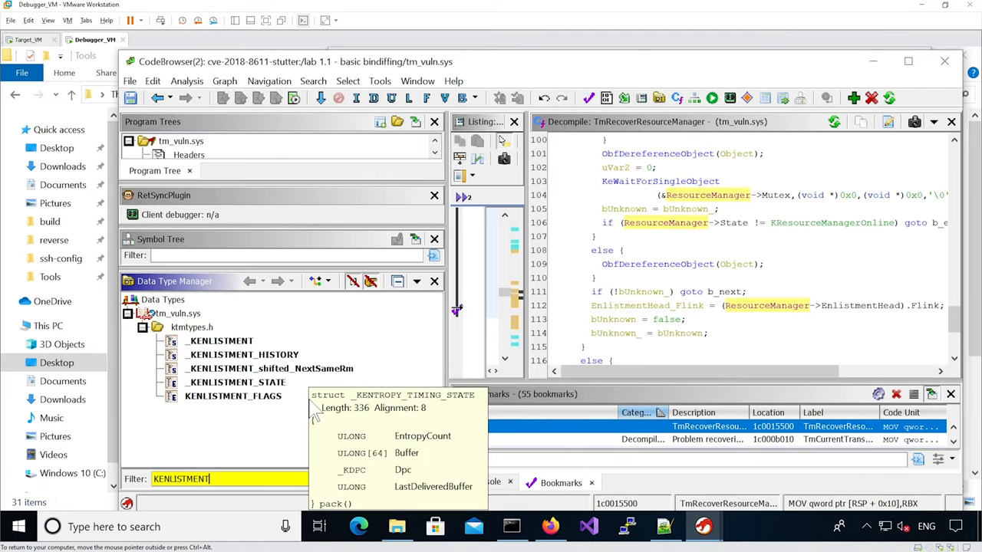
{"action": "left_click", "coordinate": [269, 368]}
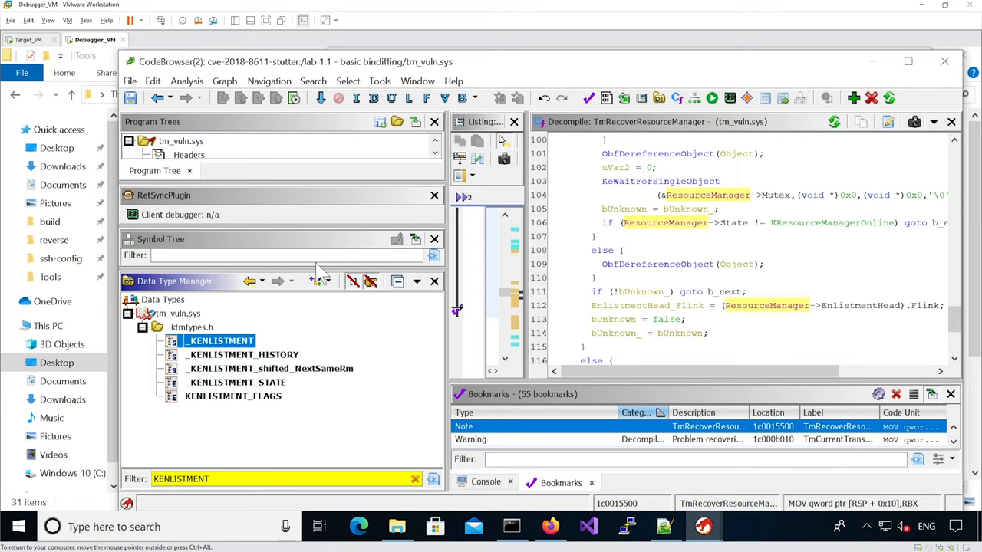
{"action": "double_click", "coordinate": [221, 341]}
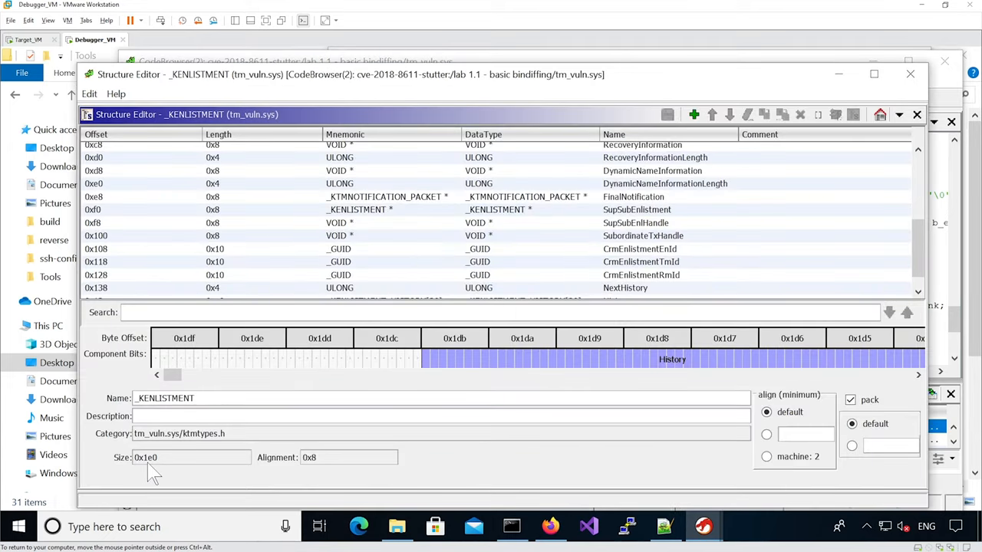
{"action": "mouse_move", "coordinate": [966, 166]}
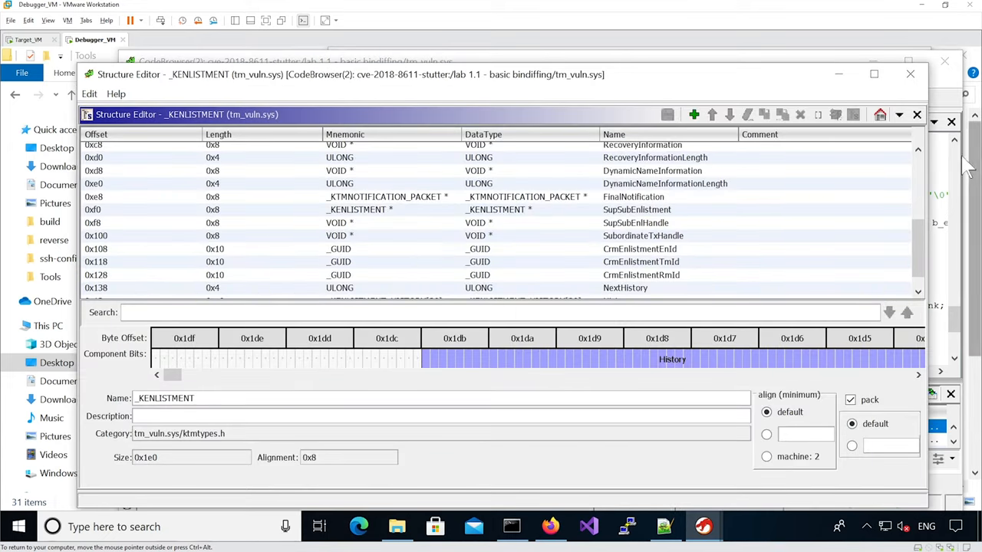
- Edit _KENLISTMENT_shifted_NextSameRm in the structure editor to examine its layout
{"action": "right_click", "coordinate": [222, 368]}
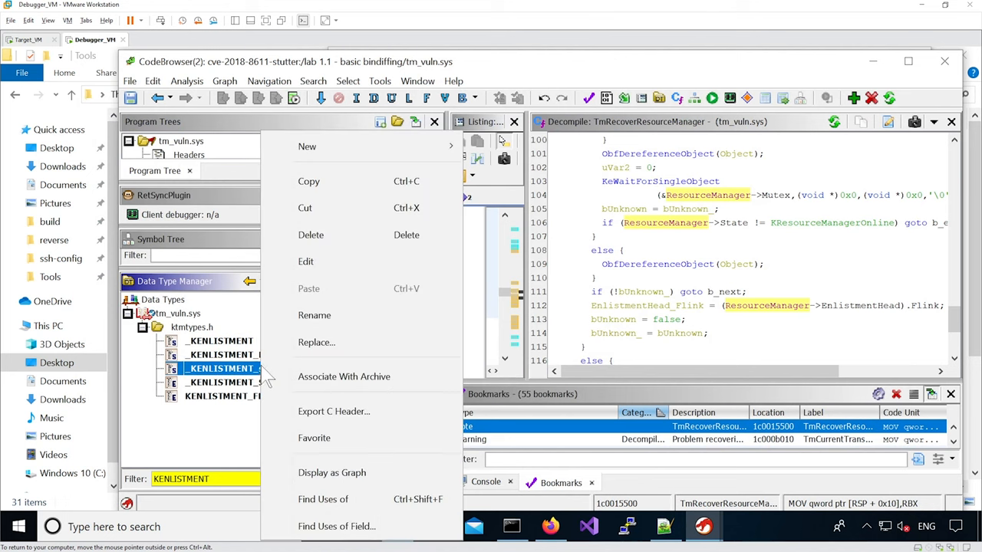
{"action": "left_click", "coordinate": [305, 260]}
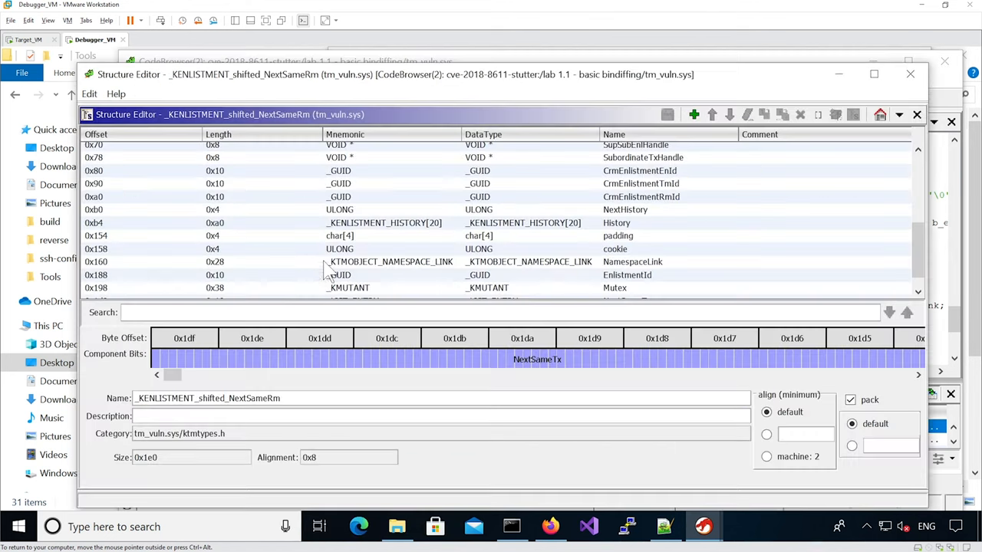